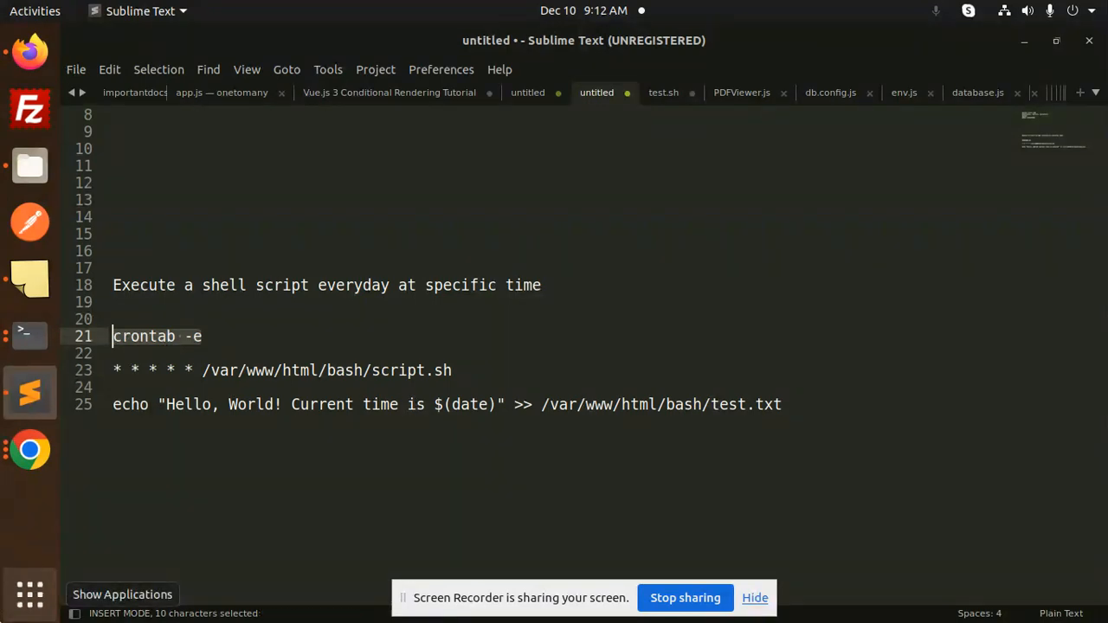
# Copy the crontab -e command from the notes to the clipboard
pyautogui.press('ctrl+c')
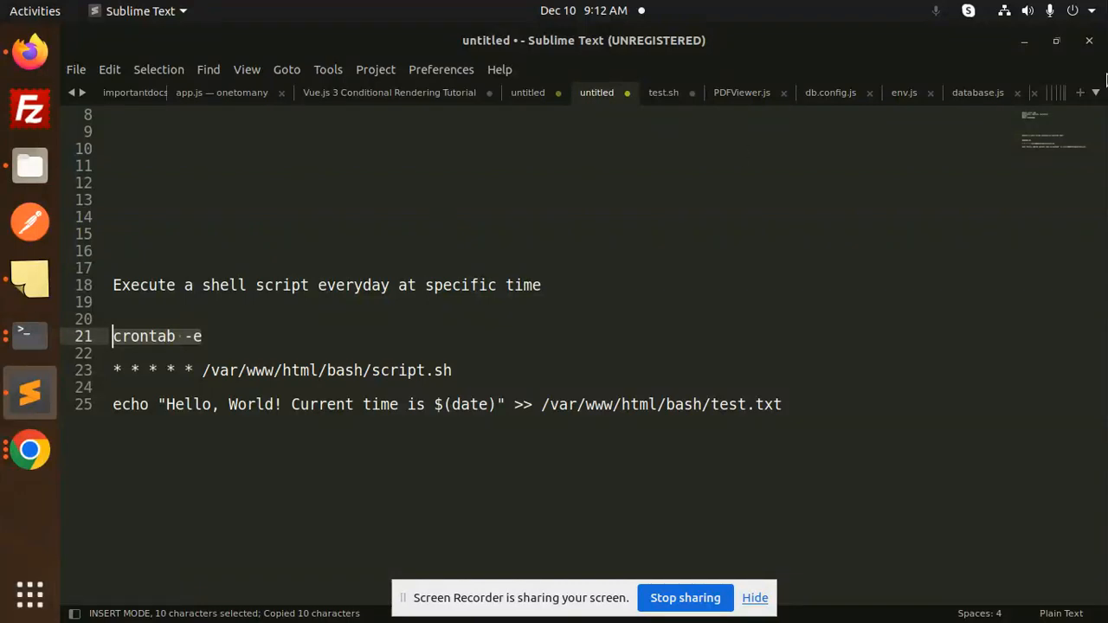
# Run crontab -e in the terminal from /var/www/html/bash to edit the user's crontab
pyautogui.click(29, 336)
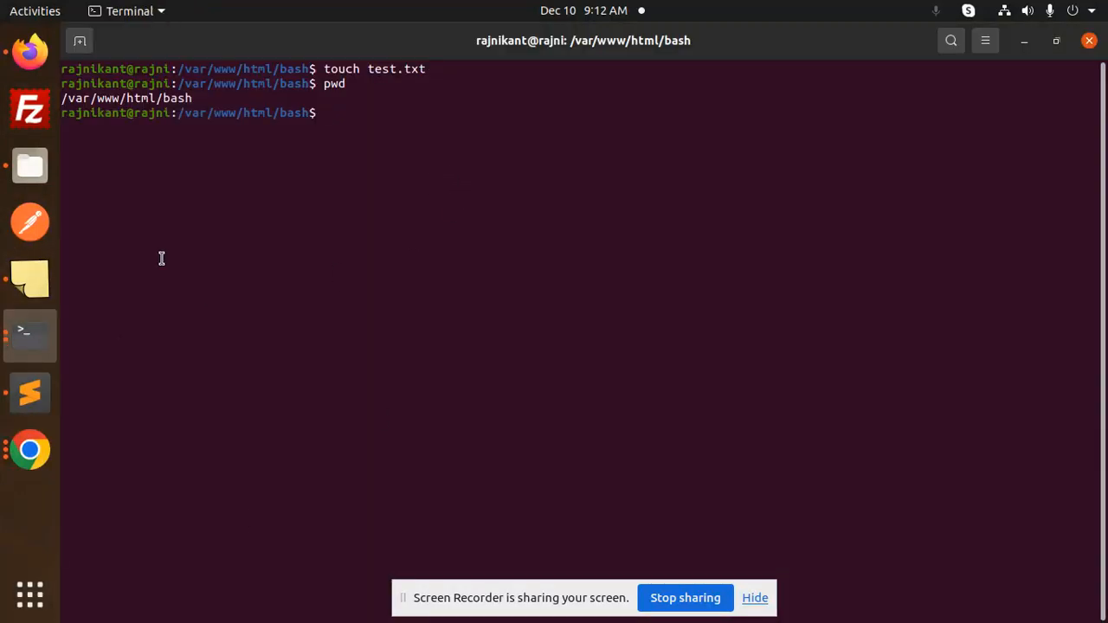
pyautogui.write('crontab -e')
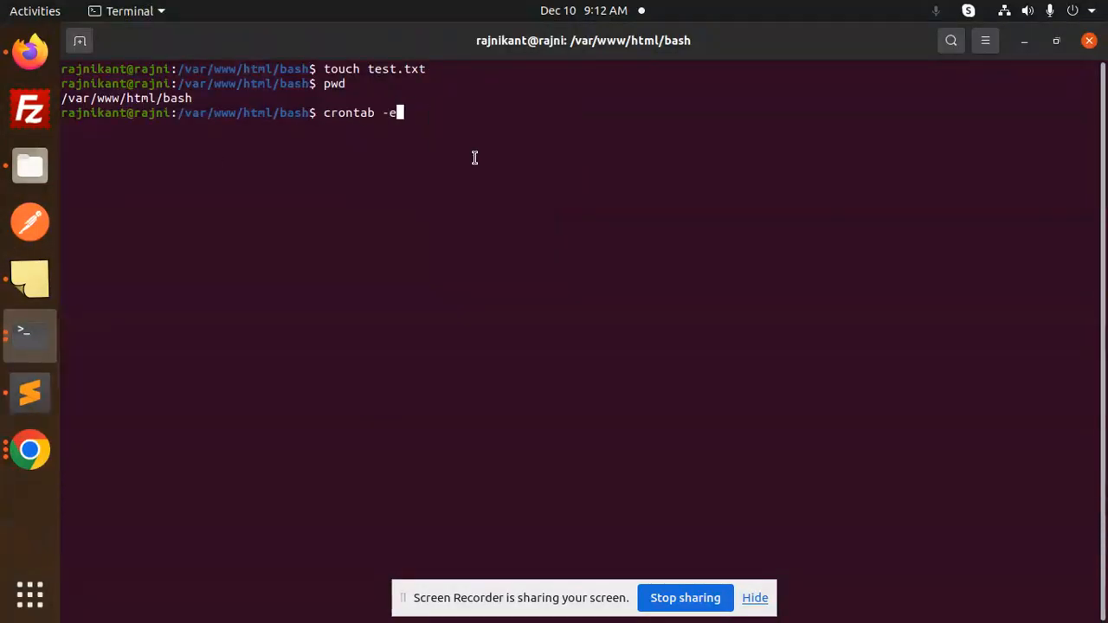
pyautogui.press('Return')
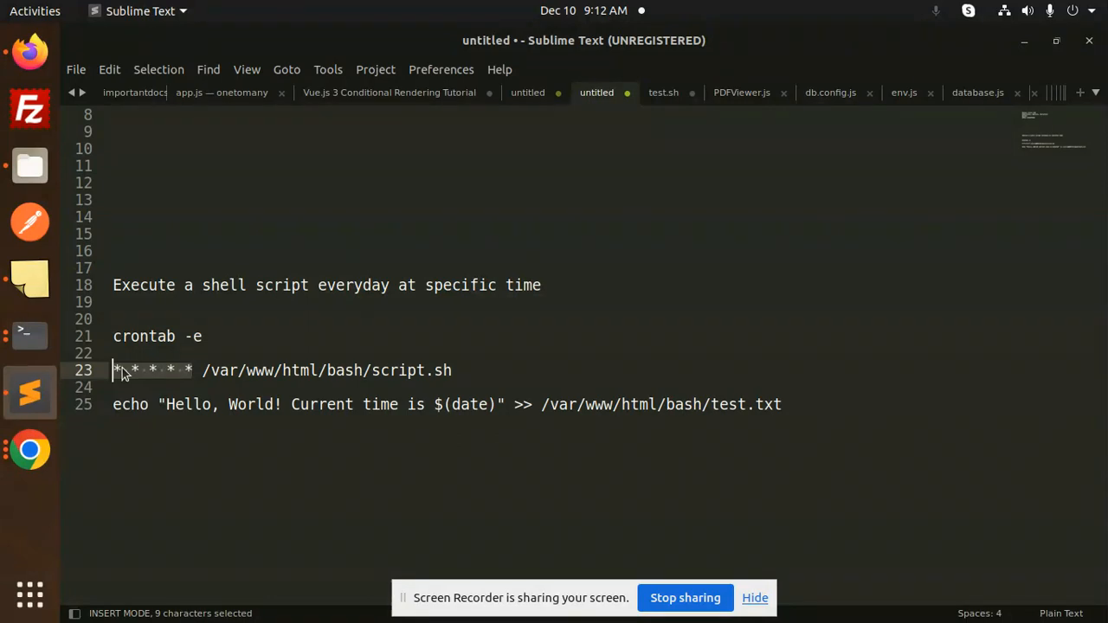
# Add the entry * * * * * /var/www/html/bash/script.sh at the bottom of the crontab in nano
pyautogui.click(121, 370)
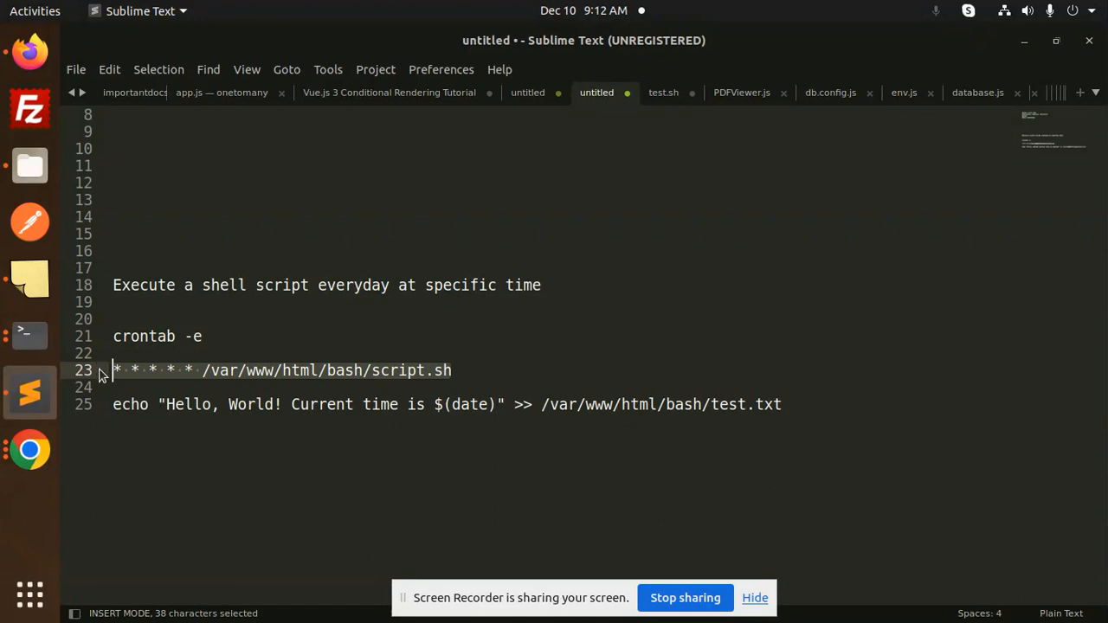
pyautogui.moveTo(30, 333)
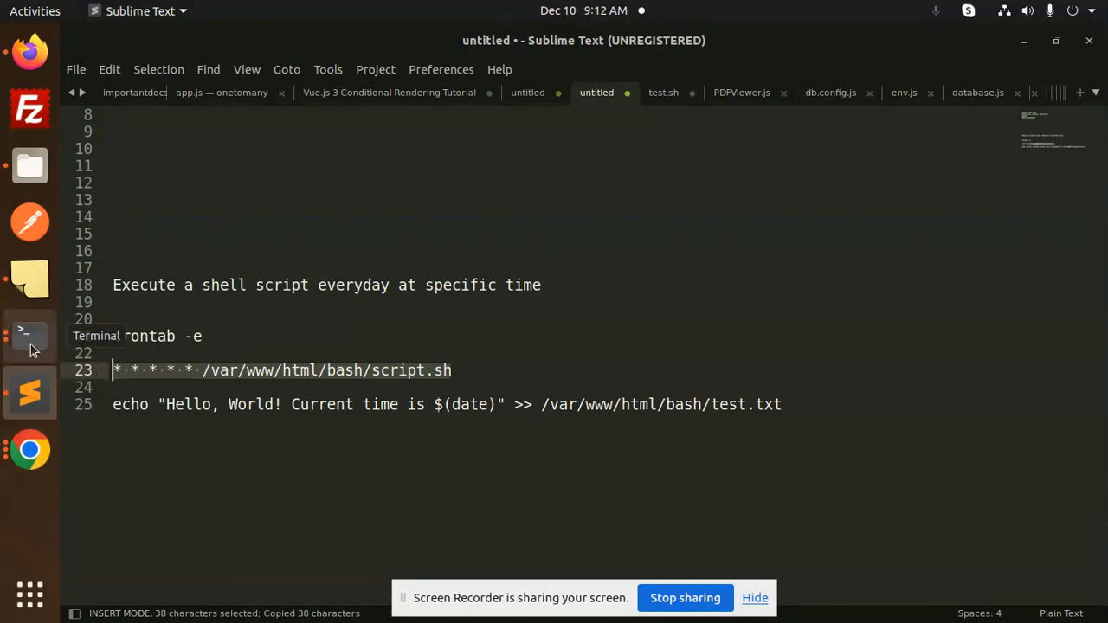
pyautogui.click(30, 333)
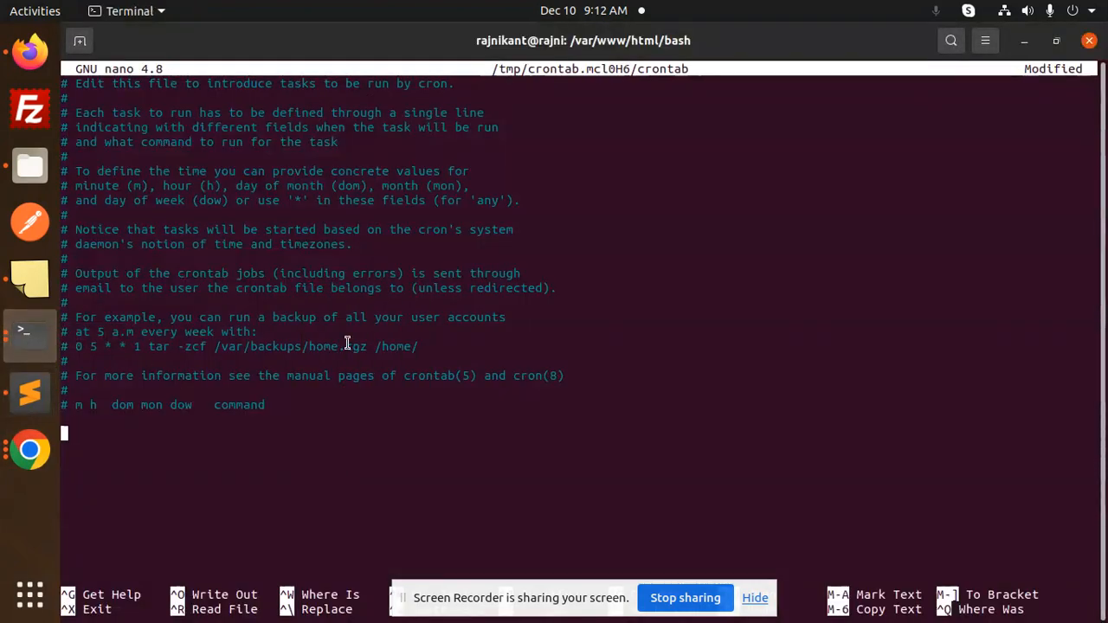
pyautogui.write('* * * * * /var/www/html/bash/script.sh')
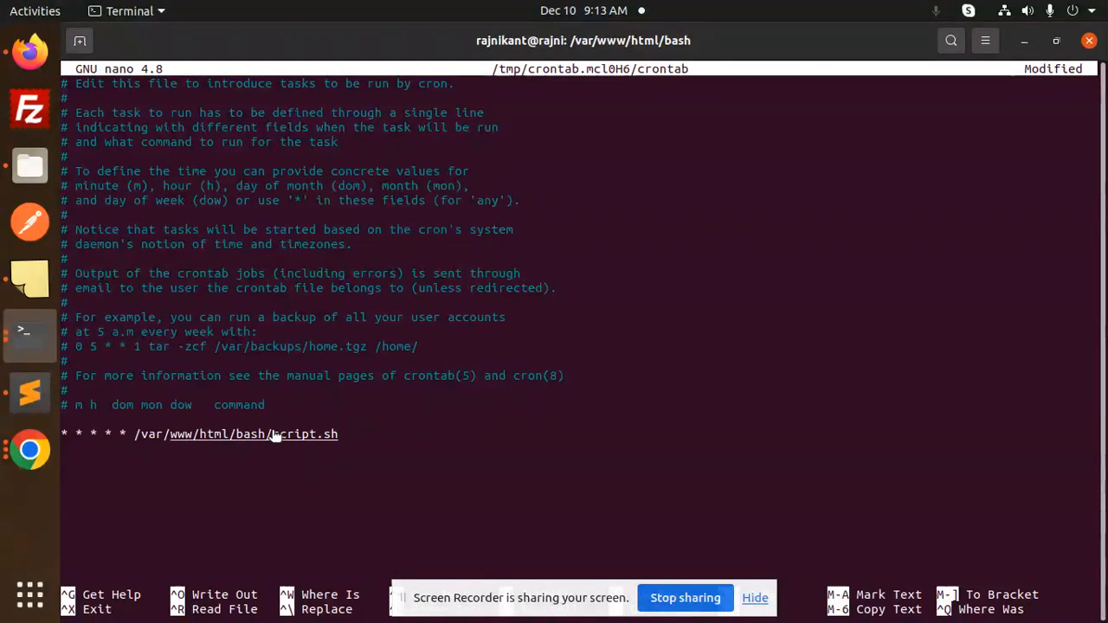
pyautogui.click(346, 434)
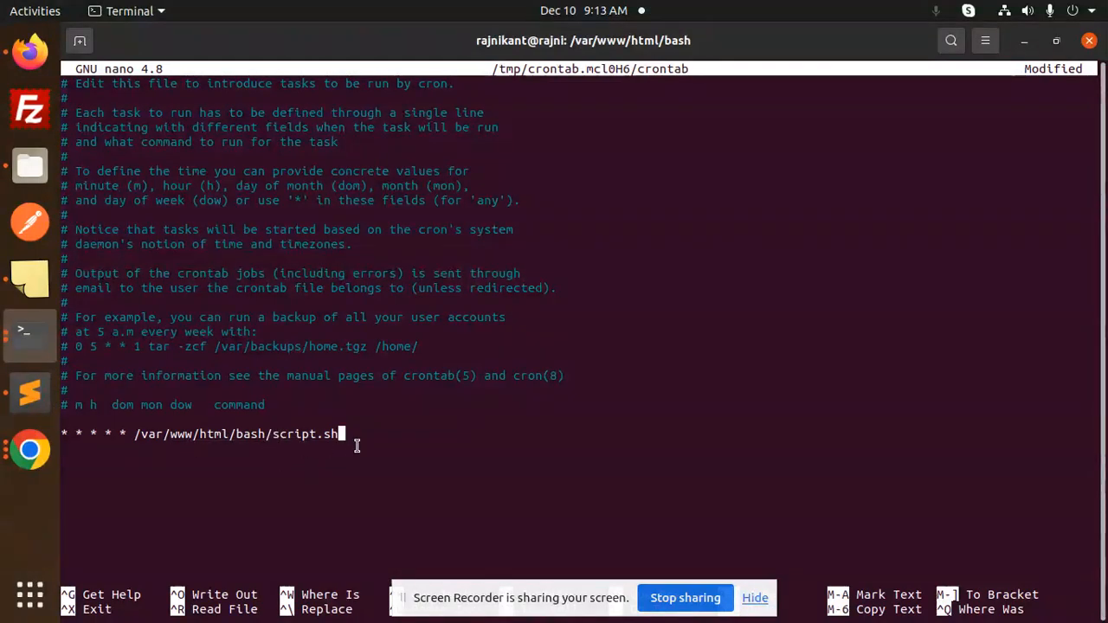
pyautogui.moveTo(128, 446)
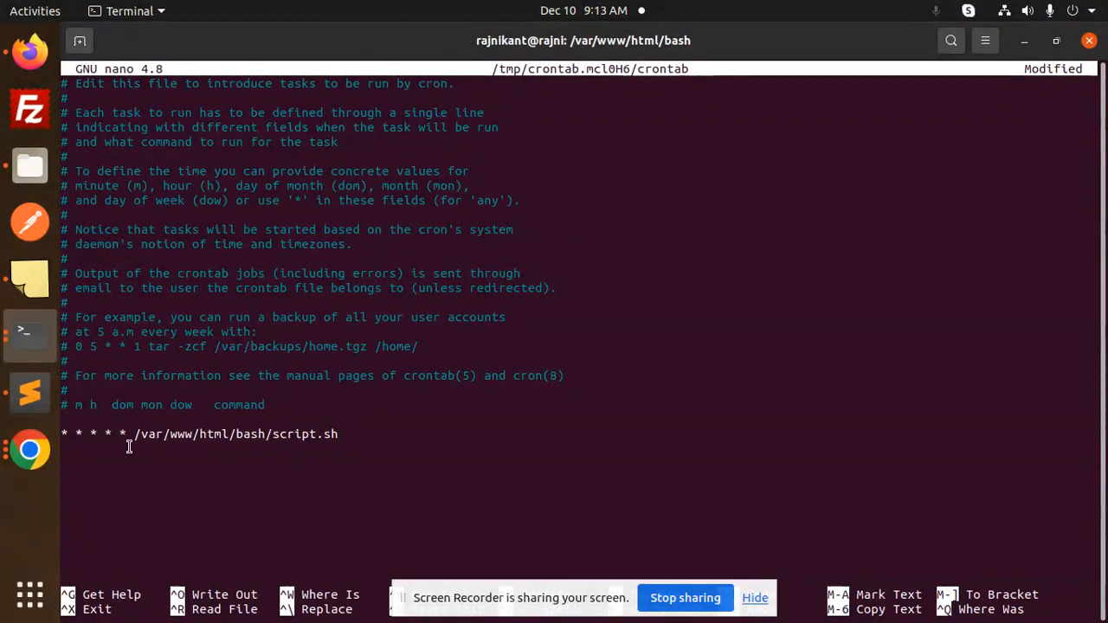
pyautogui.moveTo(26, 393)
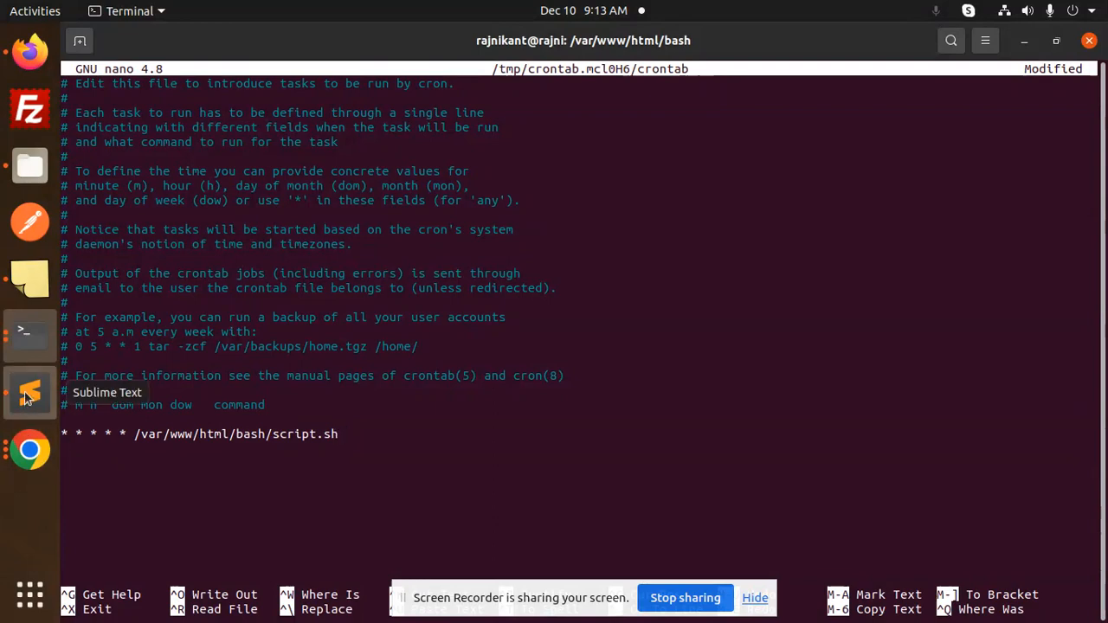
# Return to the notes holding the echo line that appends a timestamp to test.txt
pyautogui.click(25, 389)
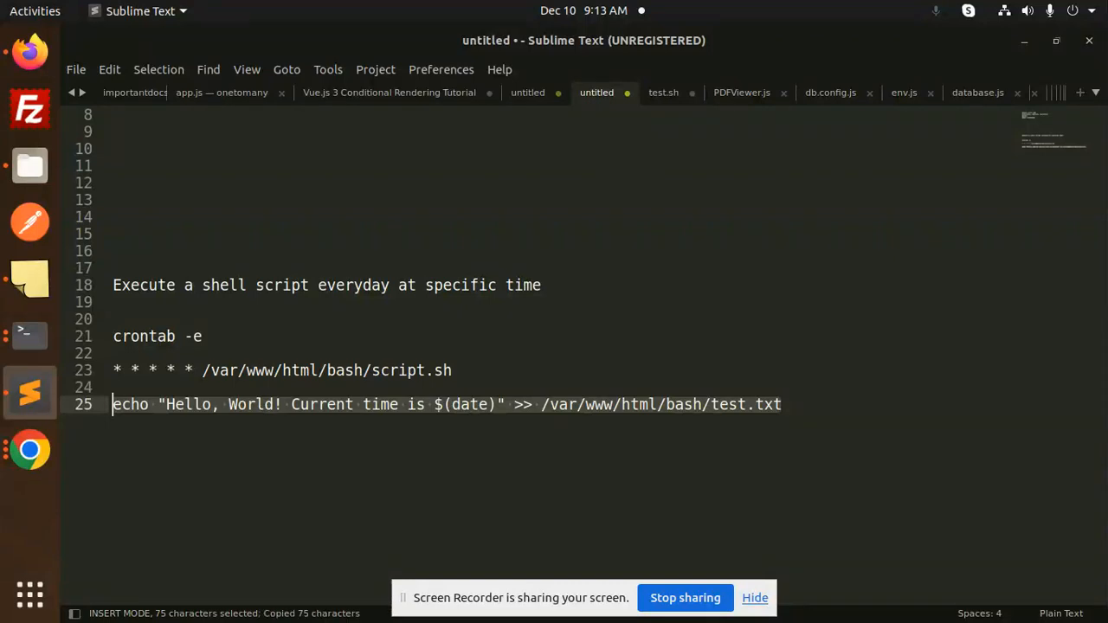
pyautogui.moveTo(734, 332)
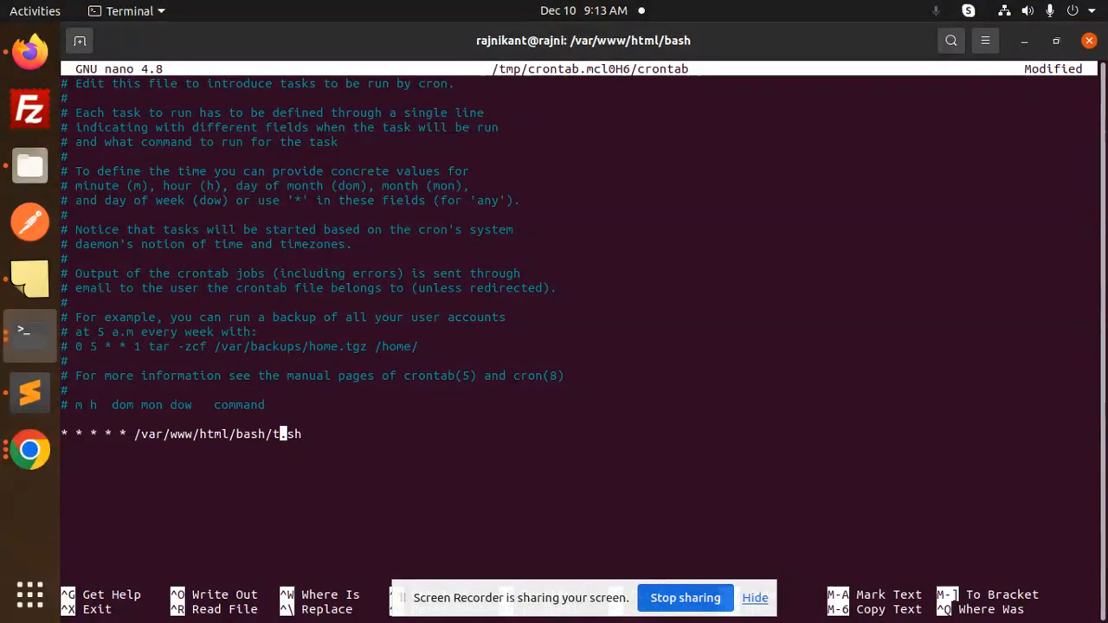
# Change the crontab entry path to /var/www/html/bash/test.sh and write out the file in nano
pyautogui.write('est.')
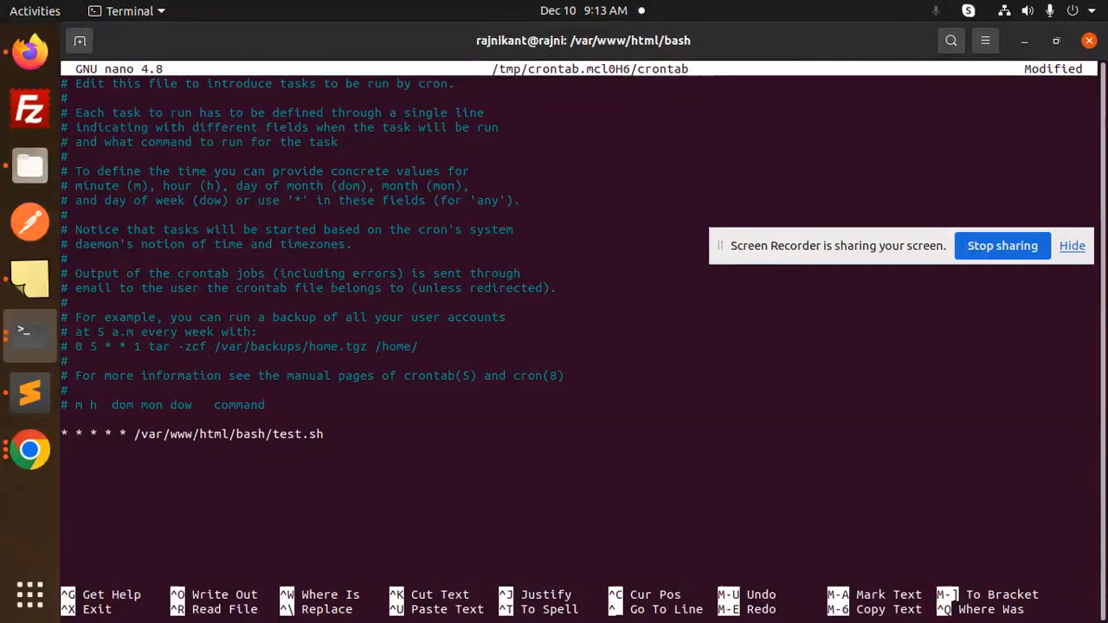
pyautogui.press('ctrl+o')
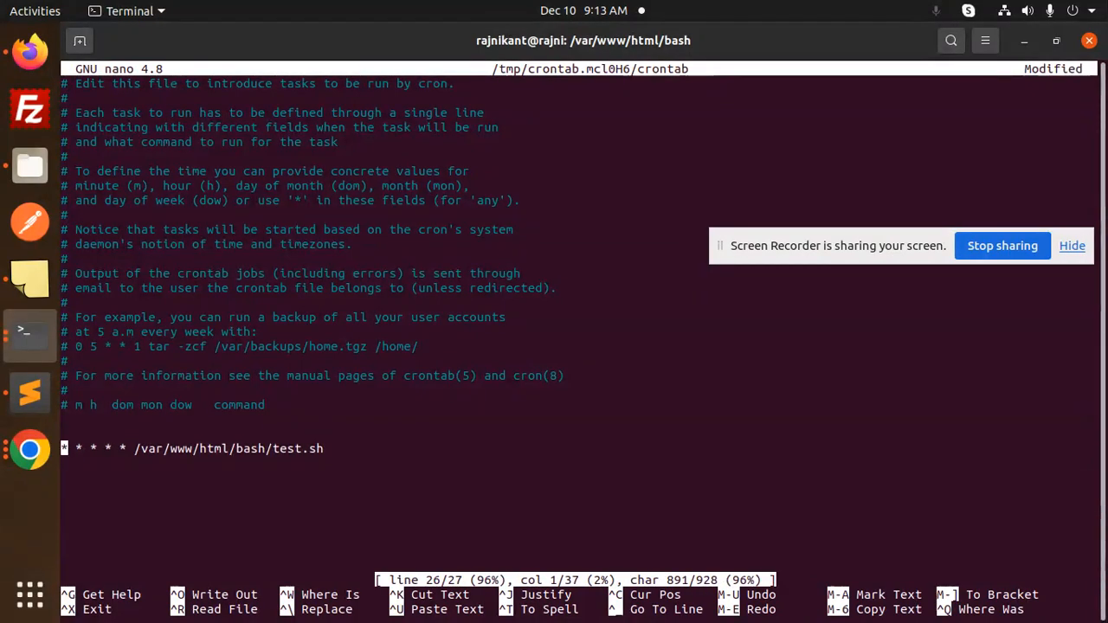
pyautogui.press('ctrl+x')
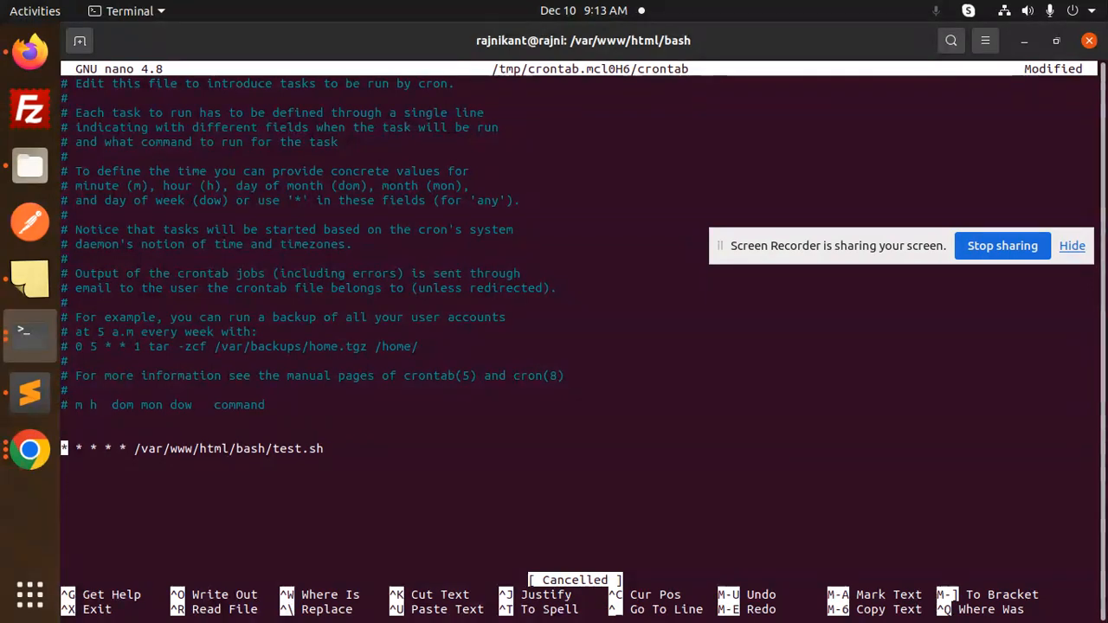
pyautogui.press('ctrl+o')
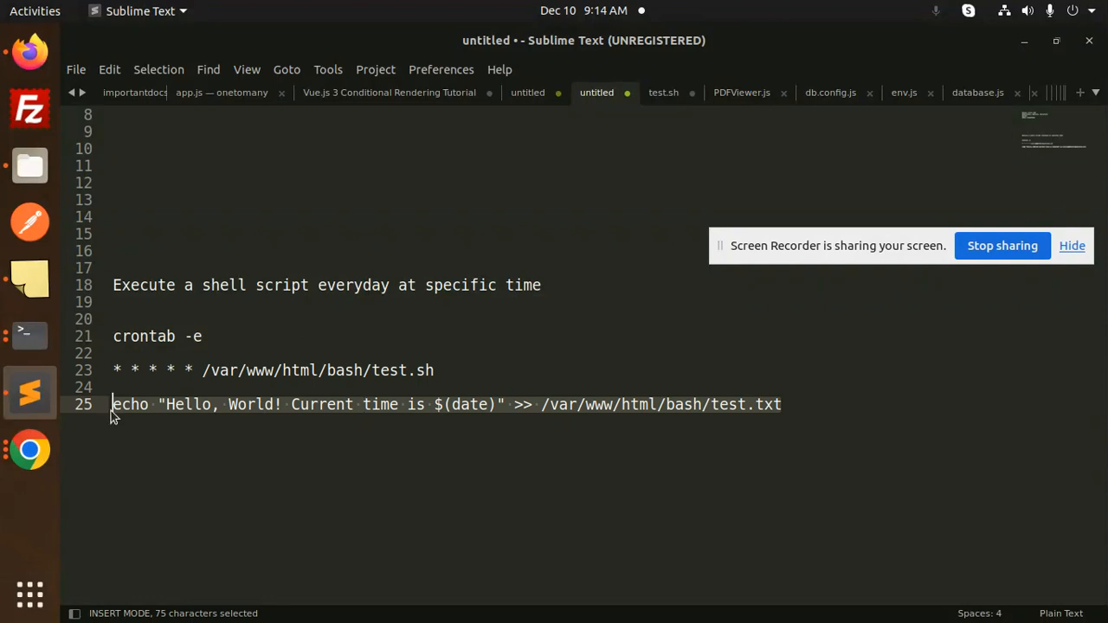
# Save test.sh ending with echo "Hello, World! Current time is $(date)" >> /var/www/html/bash/test.txt
pyautogui.press('ctrl+c')
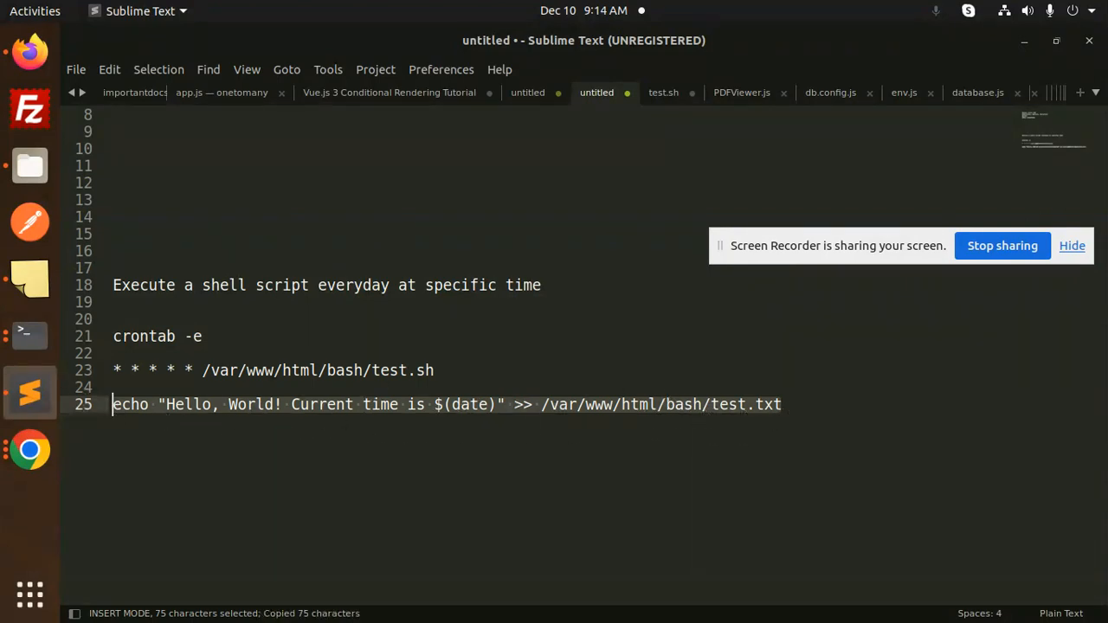
pyautogui.click(663, 94)
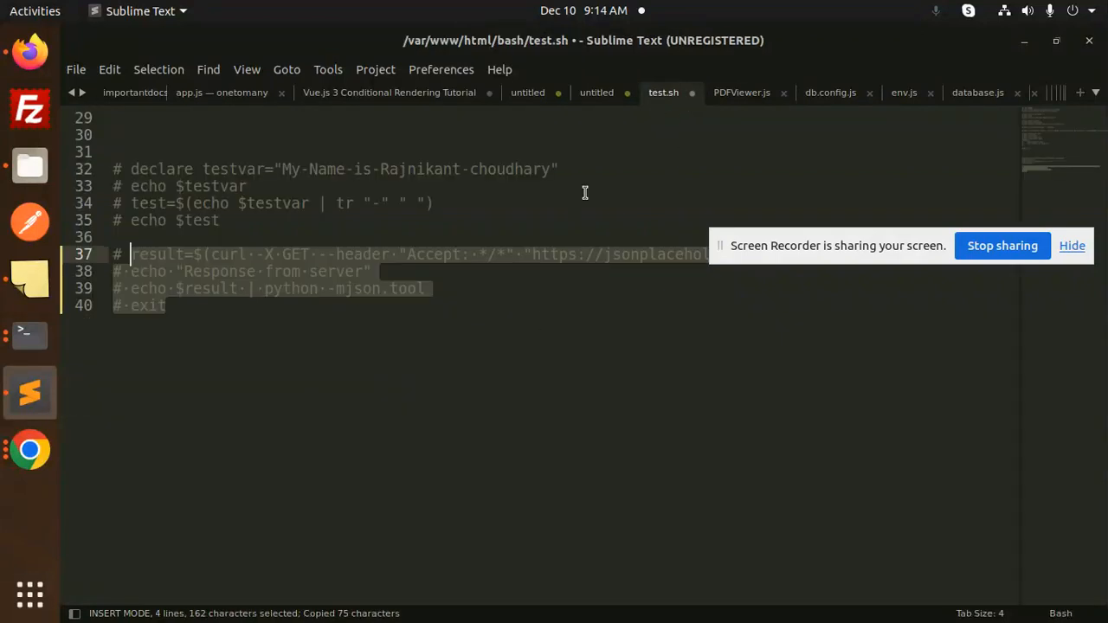
pyautogui.write('echo "Hello, World! Current time is $(date)" >> /var/www/html/bash/test.txt')
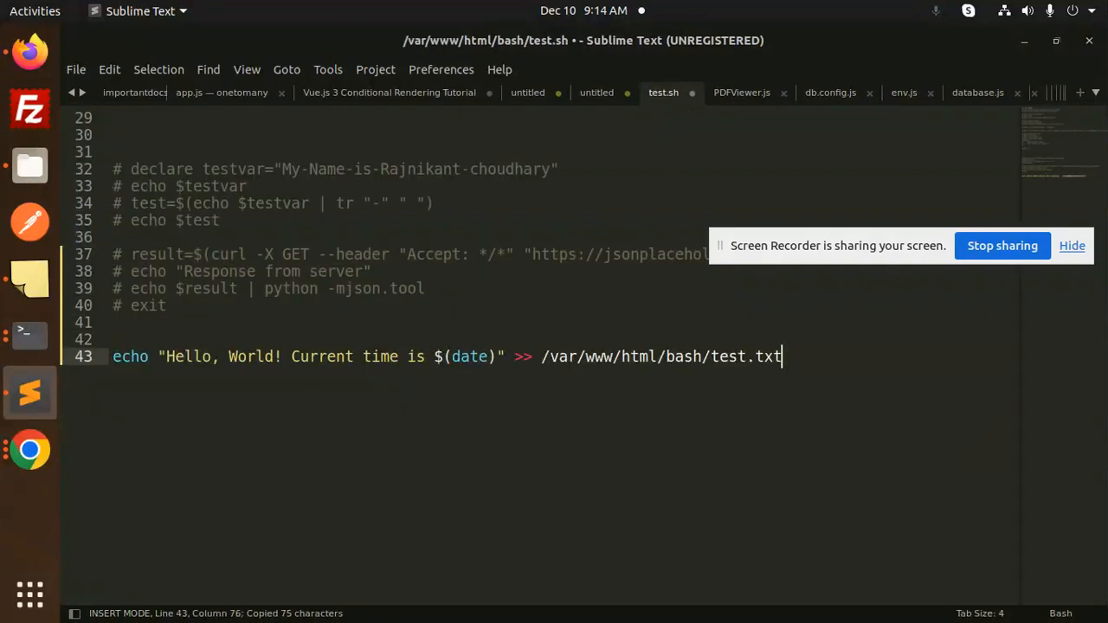
pyautogui.press('ctrl+s')
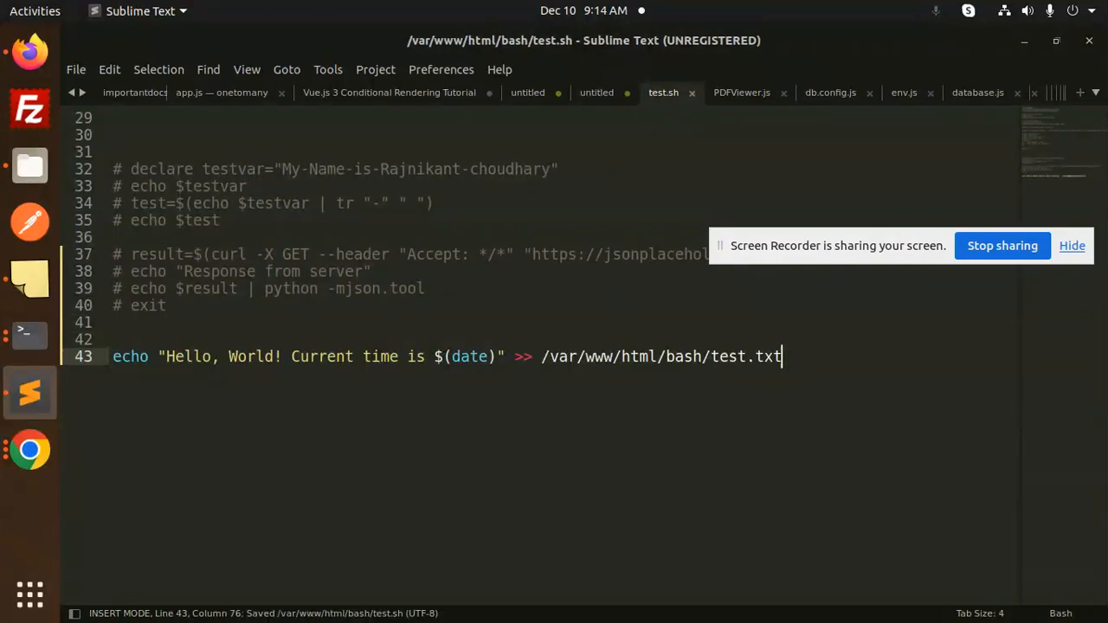
pyautogui.moveTo(28, 333)
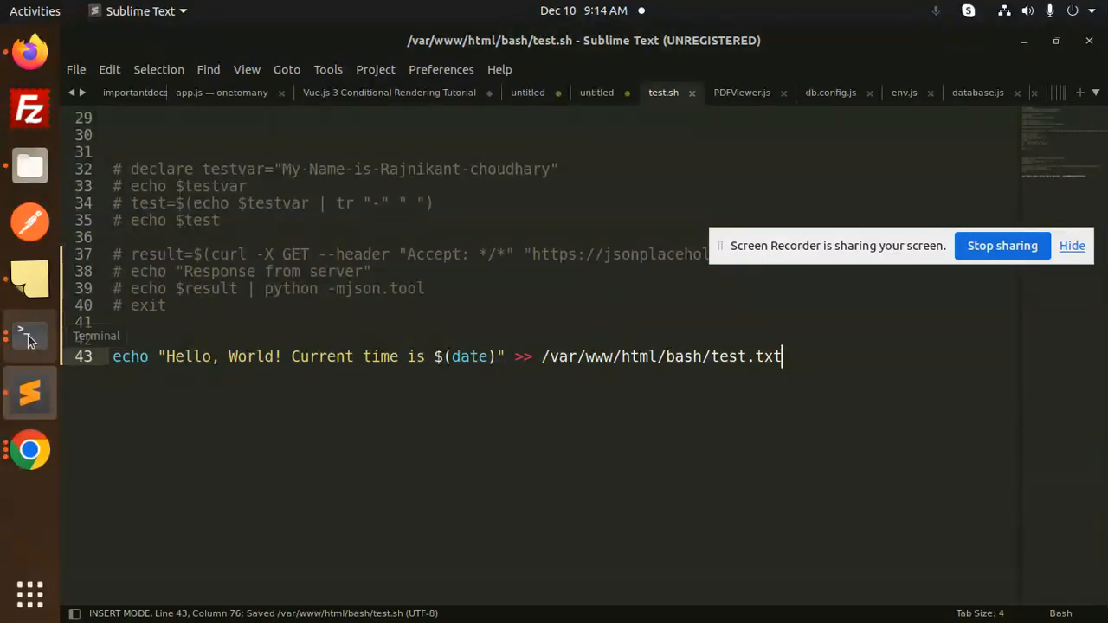
pyautogui.click(29, 336)
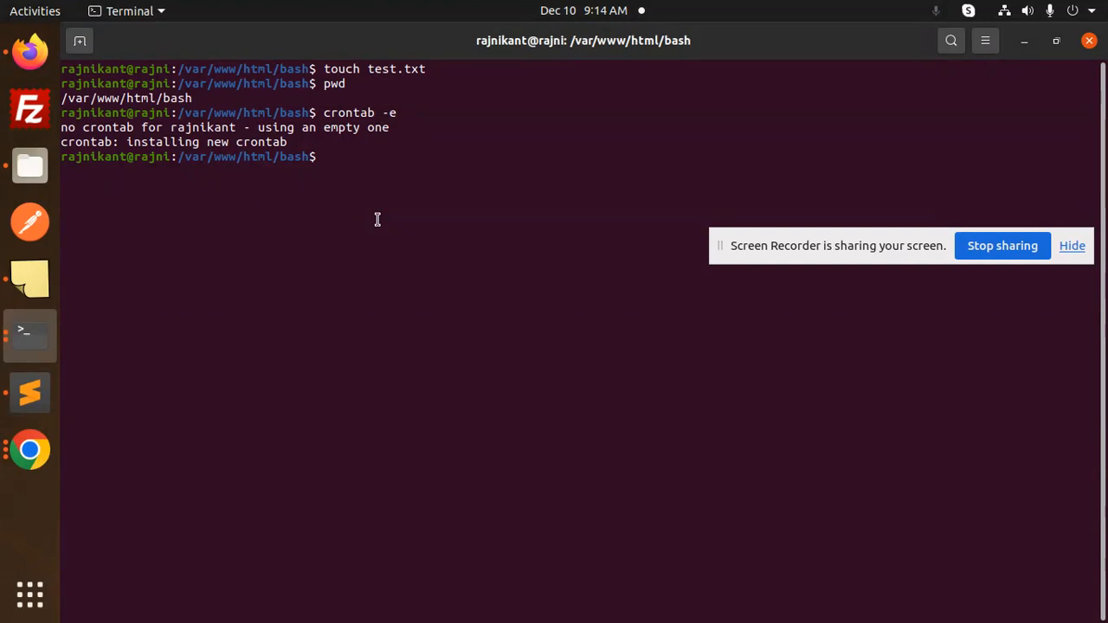
# Run ./test.sh from the bash folder in the terminal
pyautogui.write('./')
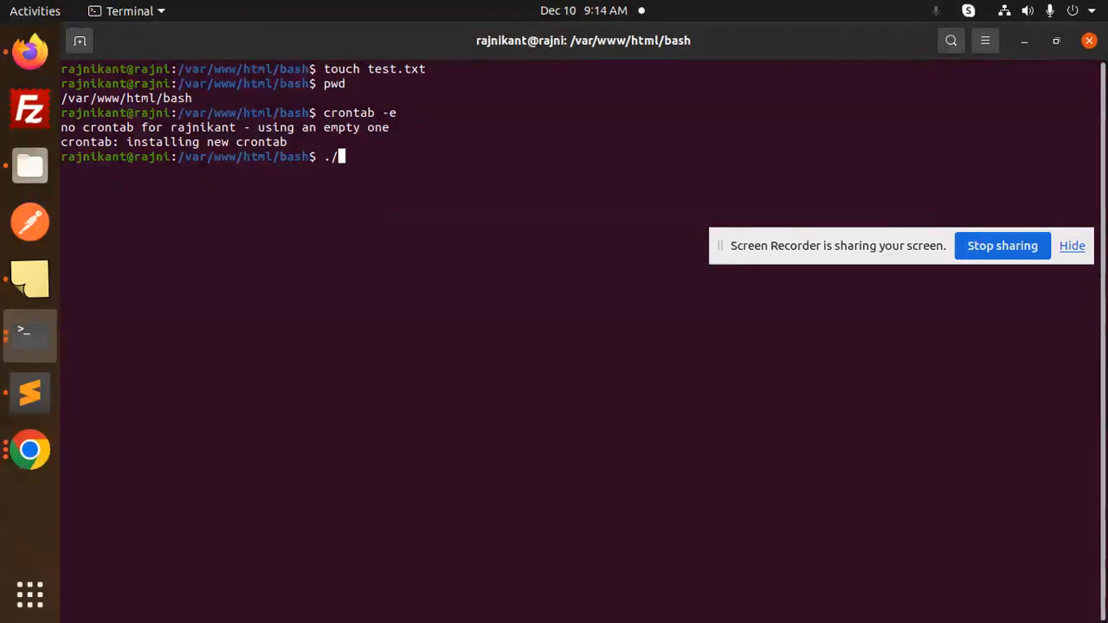
pyautogui.write('test.sh')
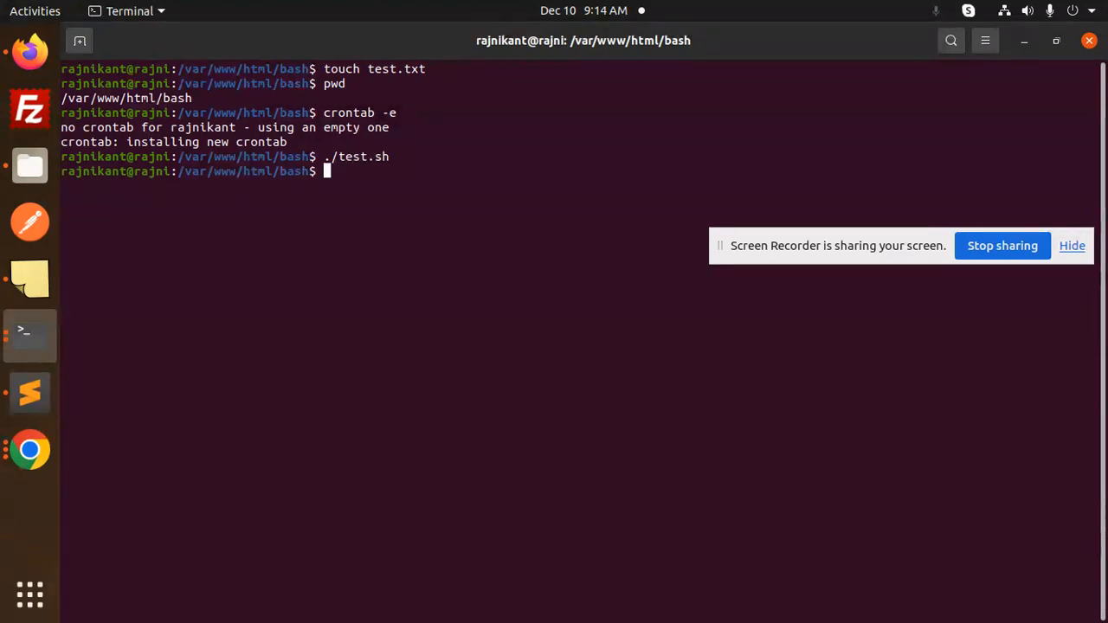
pyautogui.moveTo(29, 164)
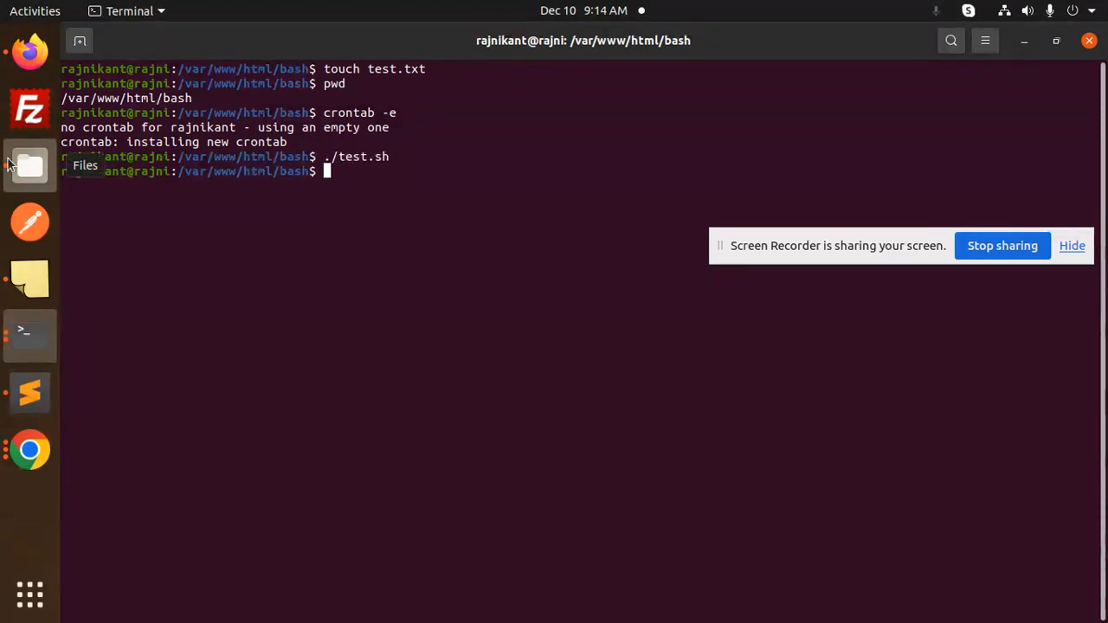
# Open test.txt from Files to check its single Hello World line stamped 09:14:33 AM IST
pyautogui.click(30, 164)
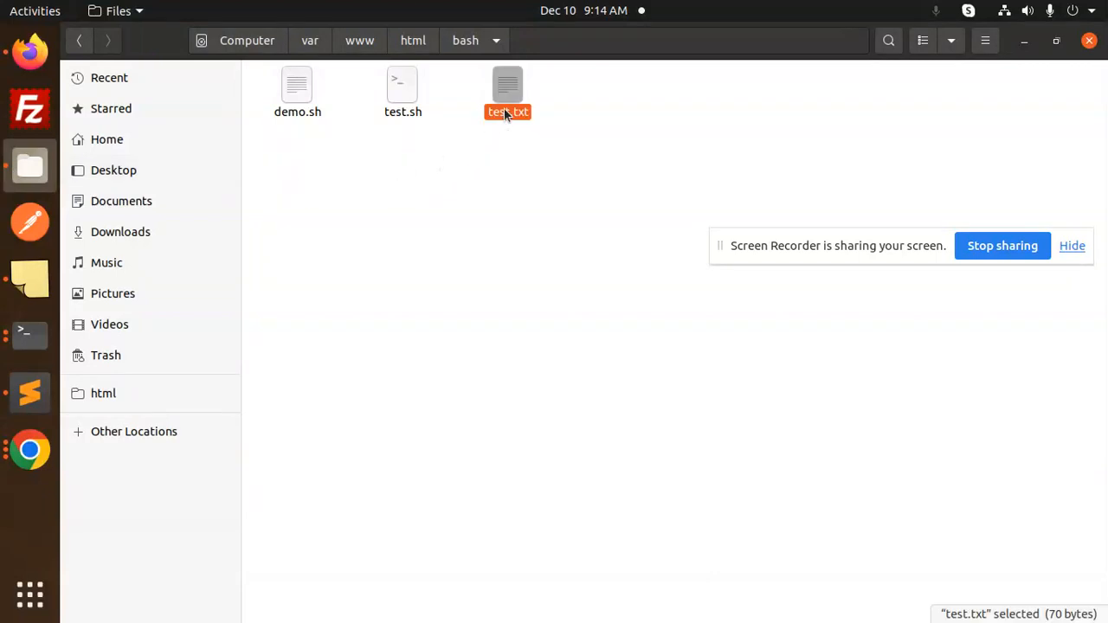
pyautogui.doubleClick(506, 86)
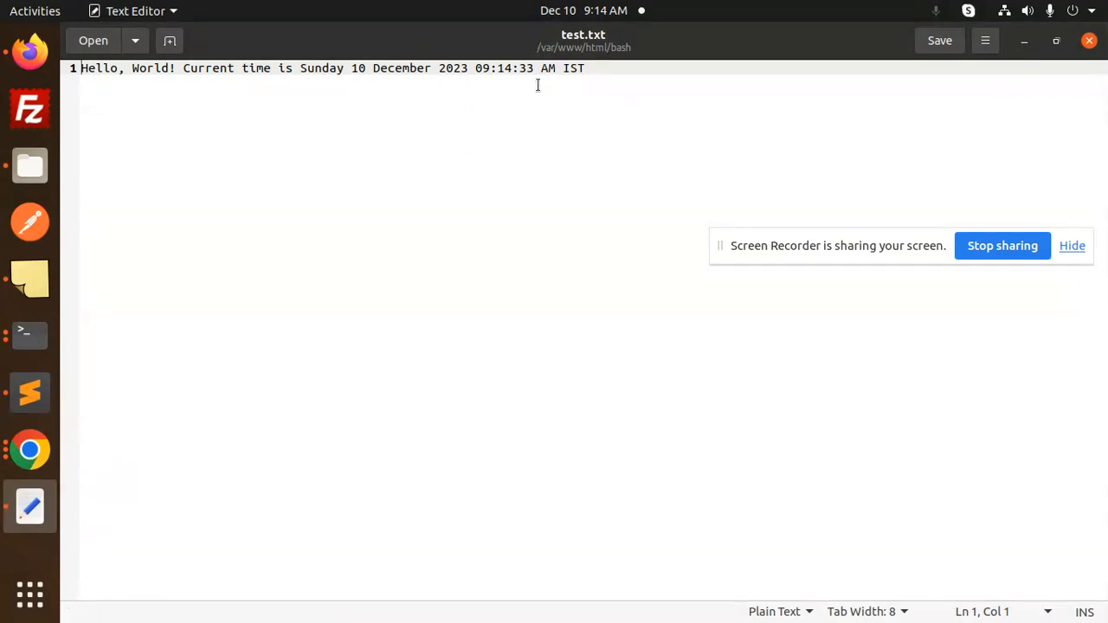
pyautogui.moveTo(543, 83)
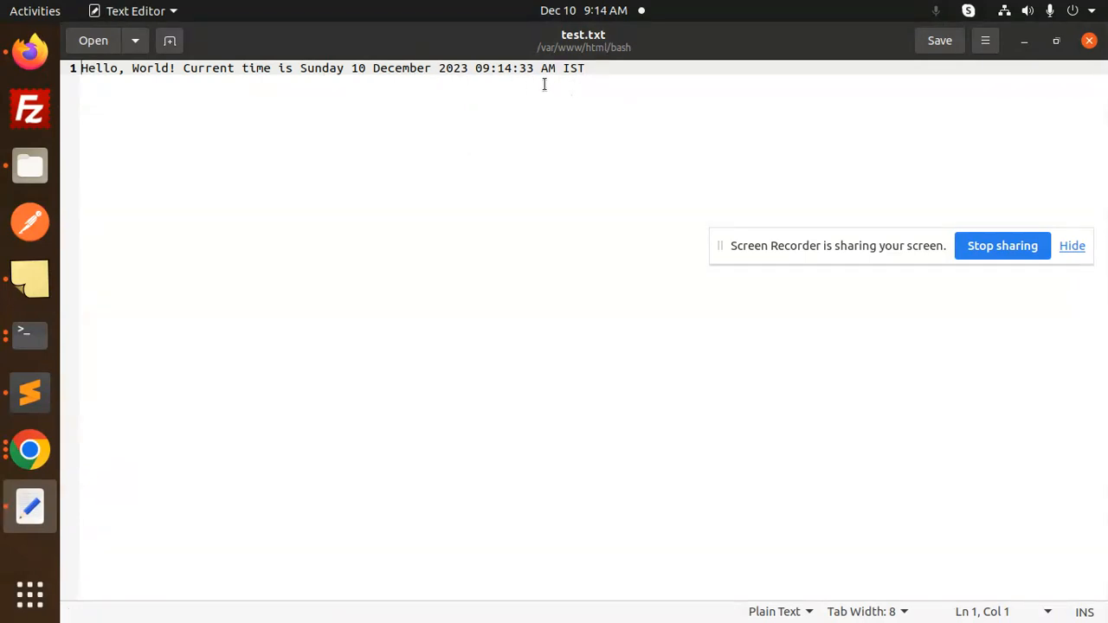
pyautogui.click(589, 69)
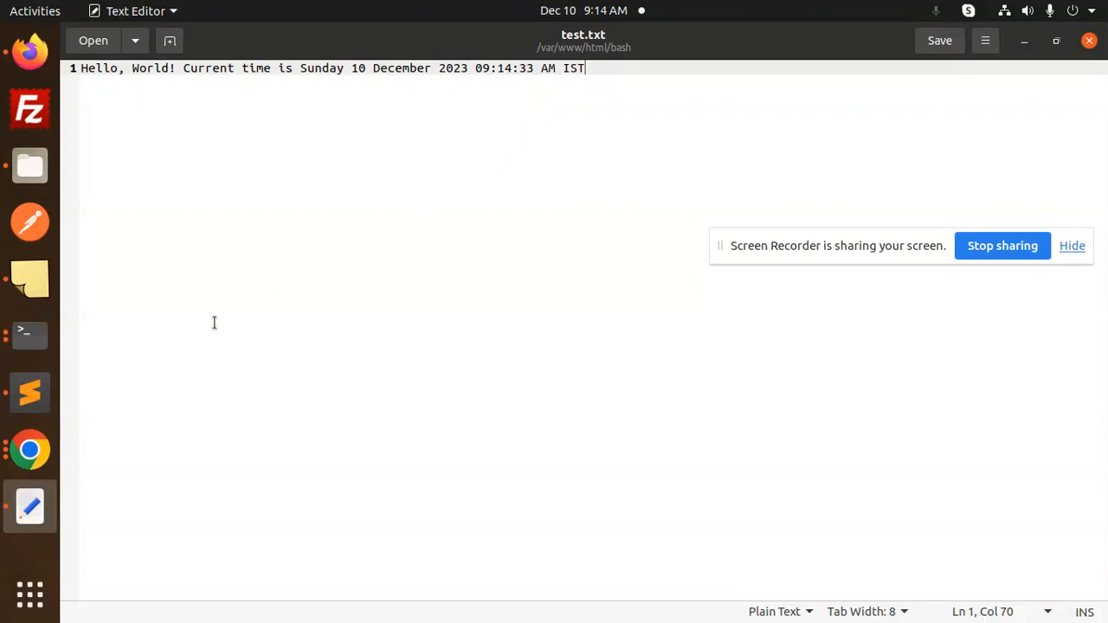
pyautogui.moveTo(502, 71)
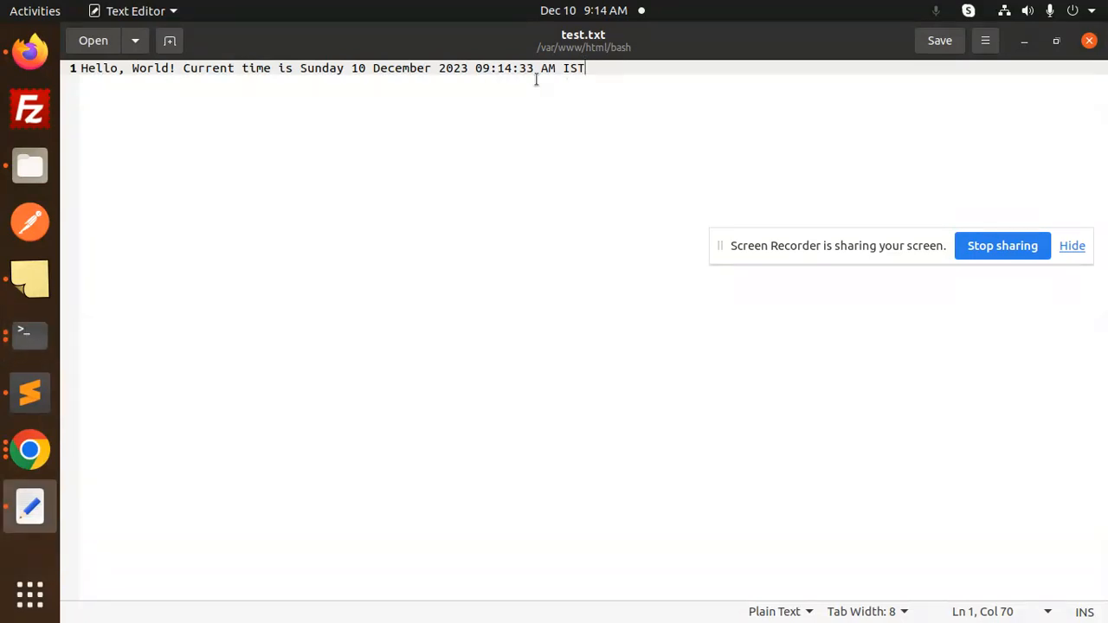
pyautogui.moveTo(519, 158)
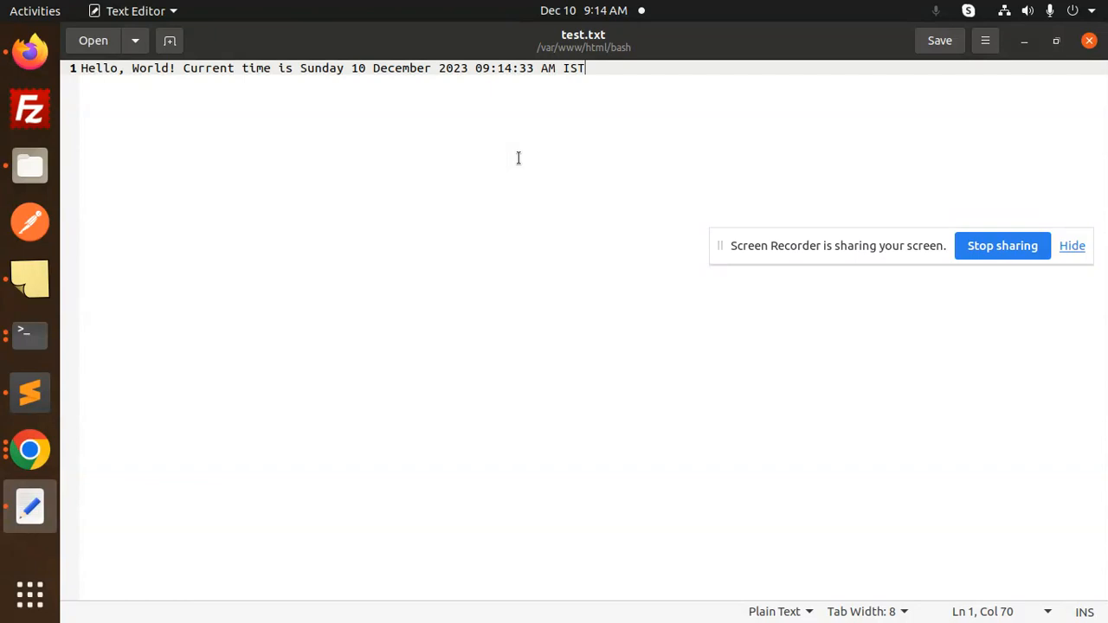
pyautogui.click(29, 392)
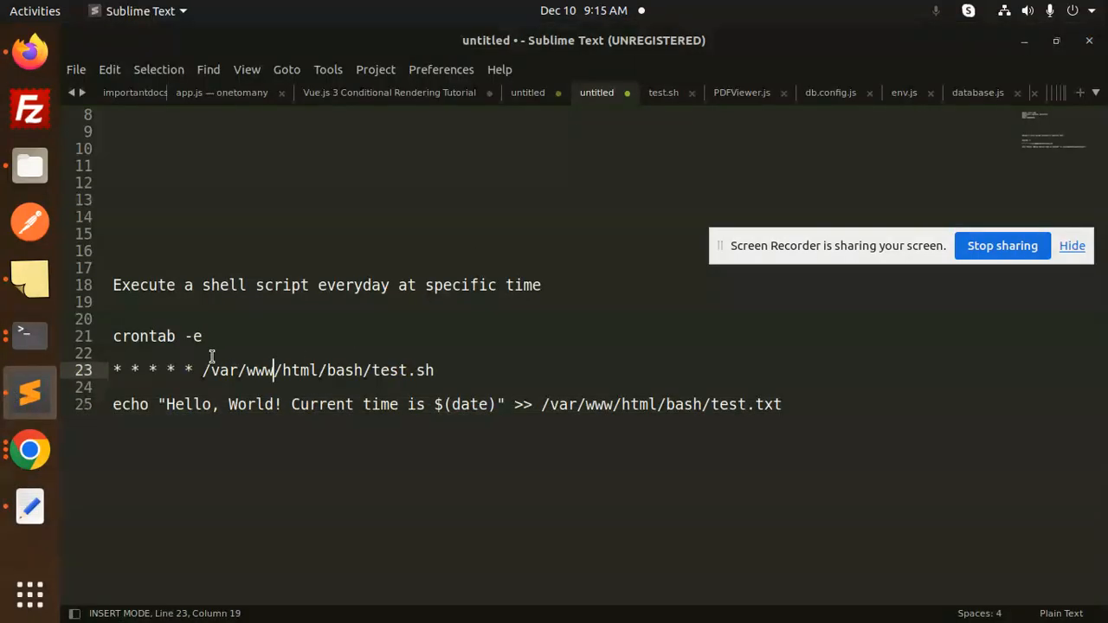
# Review the crontab -e and every-minute test.sh lines in the notes
pyautogui.doubleClick(141, 336)
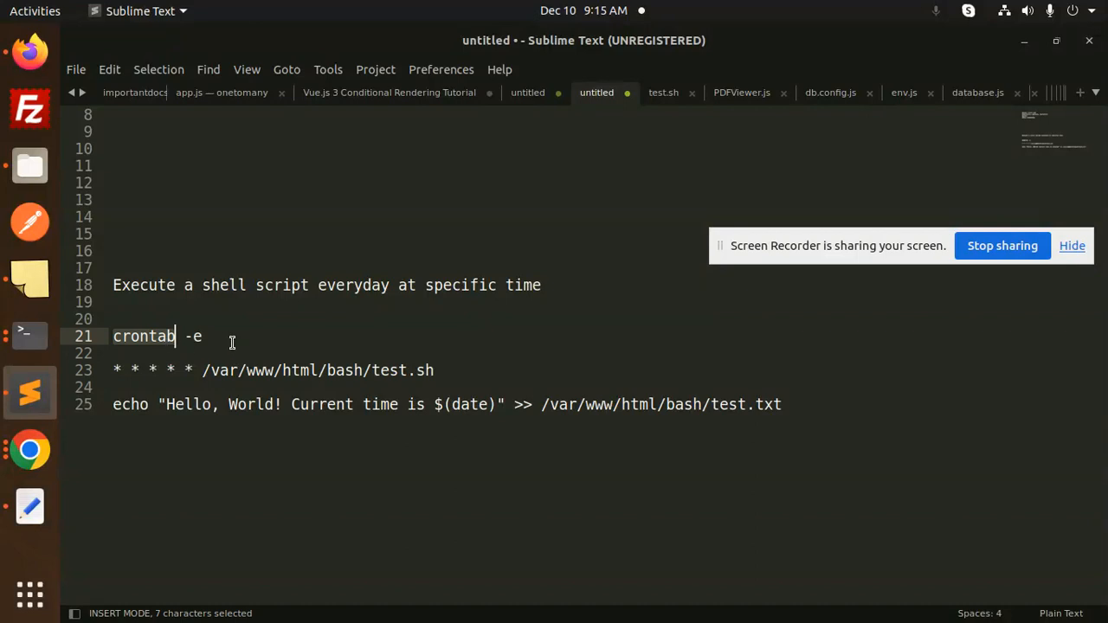
pyautogui.click(205, 335)
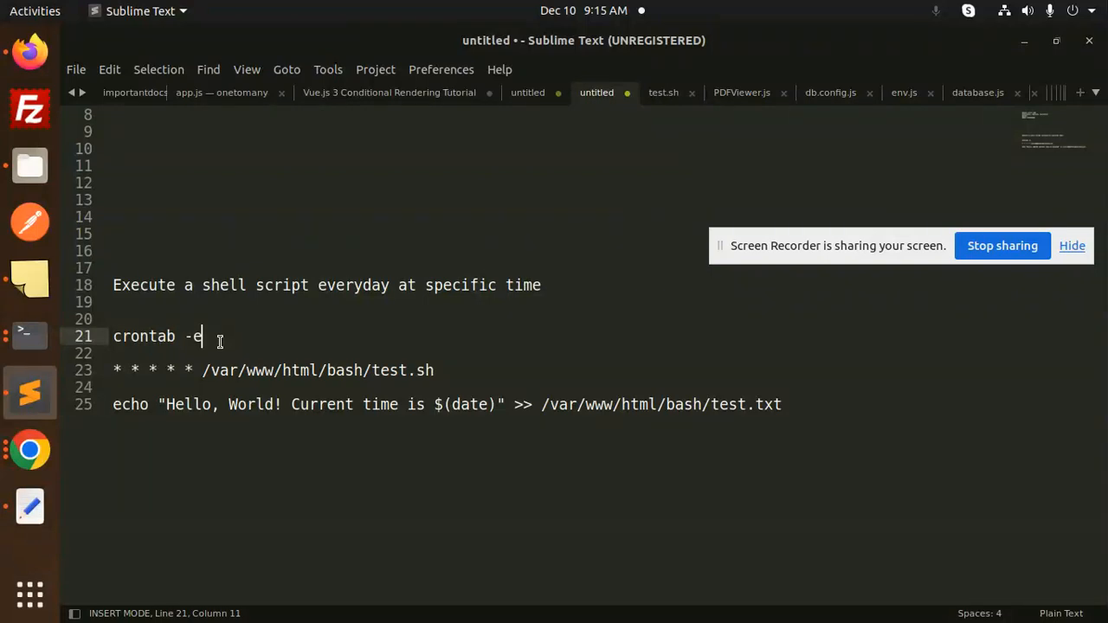
pyautogui.moveTo(30, 505)
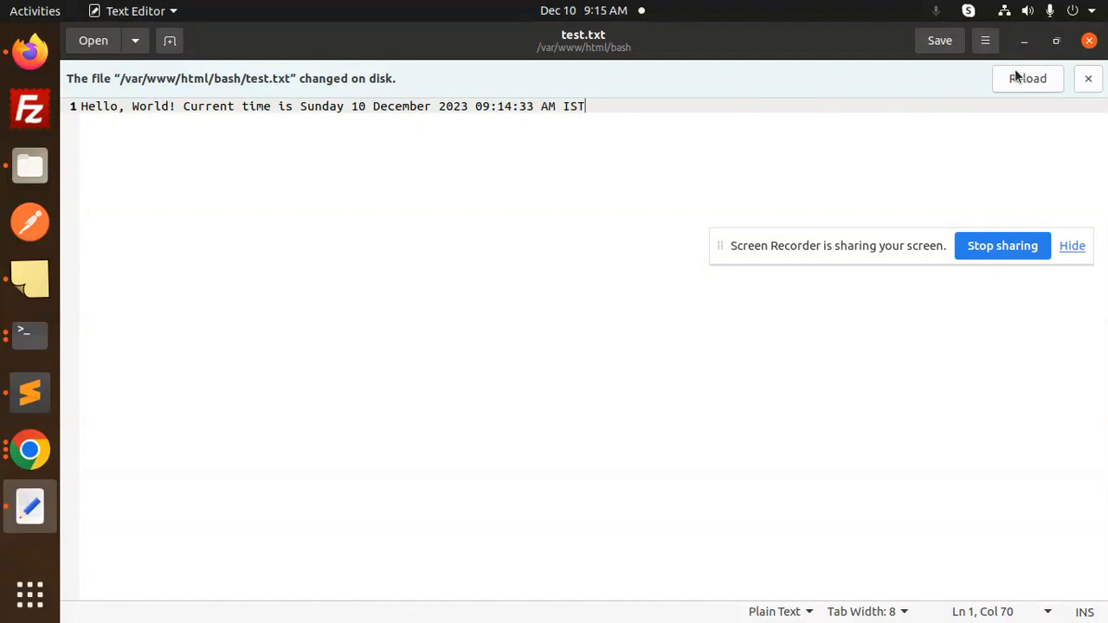
# Reload test.txt to reveal the second Hello World line stamped 09:15:01 AM IST
pyautogui.click(1026, 77)
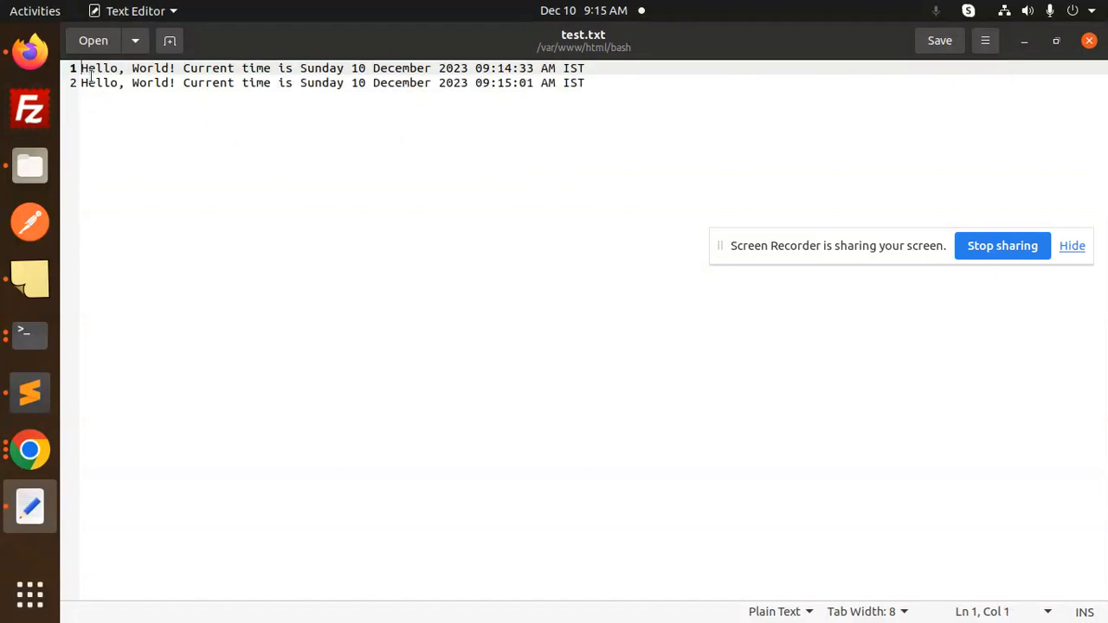
pyautogui.moveTo(85, 83); pyautogui.dragTo(585, 83)
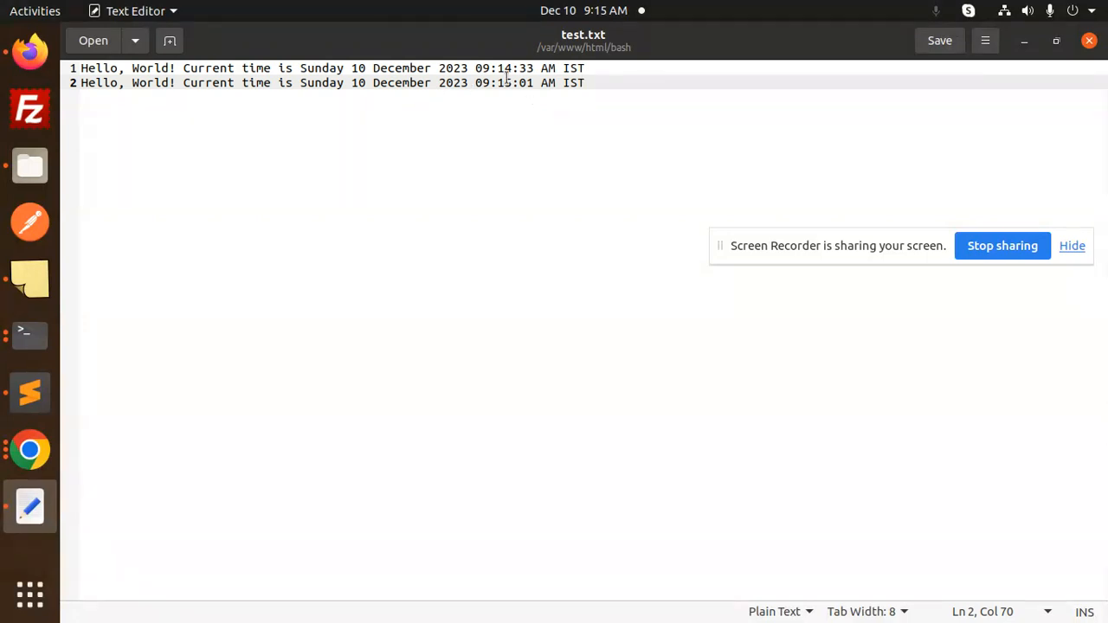
pyautogui.doubleClick(506, 83)
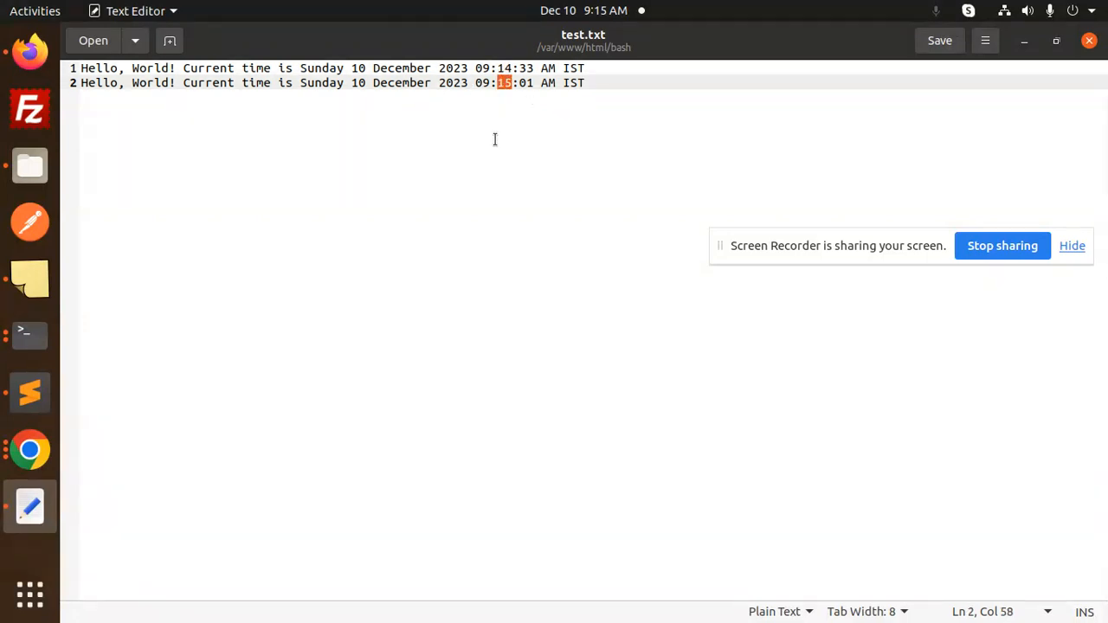
pyautogui.moveTo(552, 138)
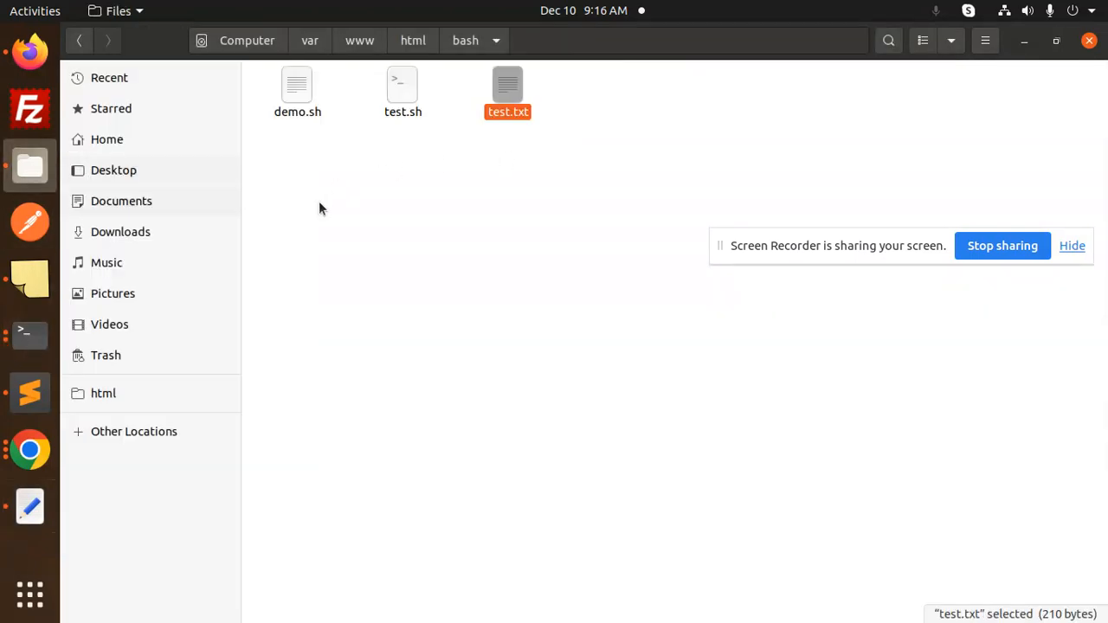
# Reopen test.txt and reload it to show the third Hello World line at 09:16:01
pyautogui.doubleClick(505, 87)
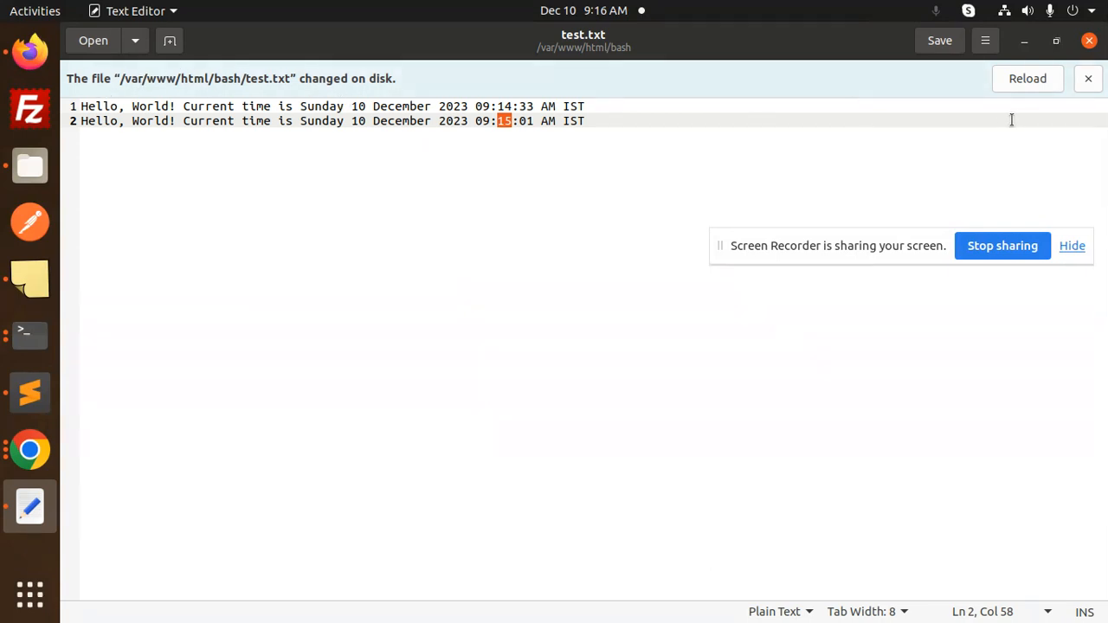
pyautogui.click(1027, 78)
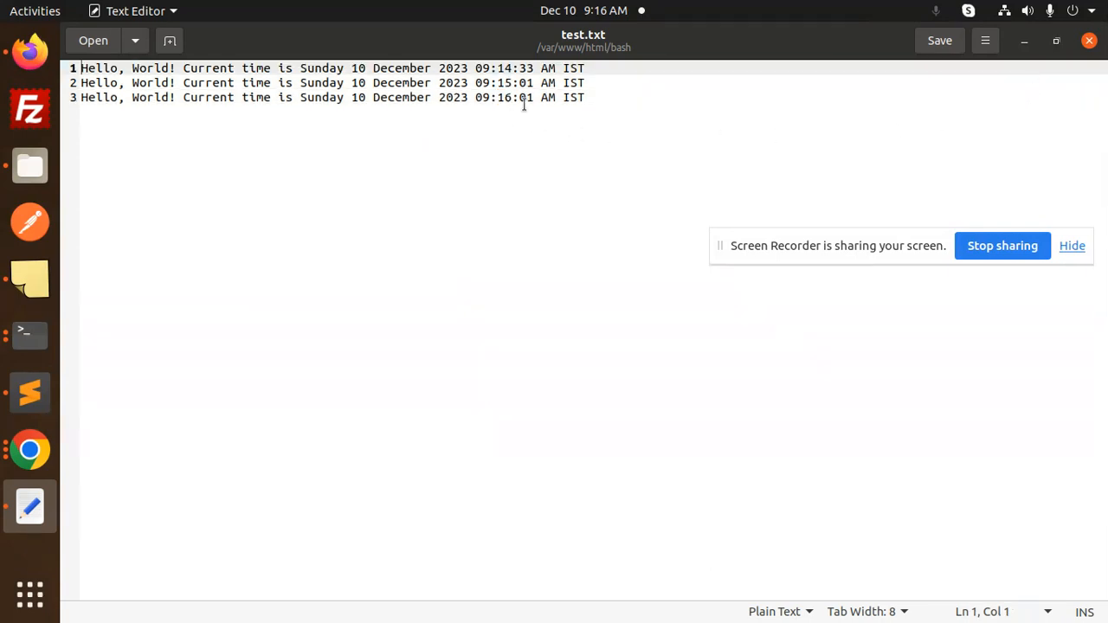